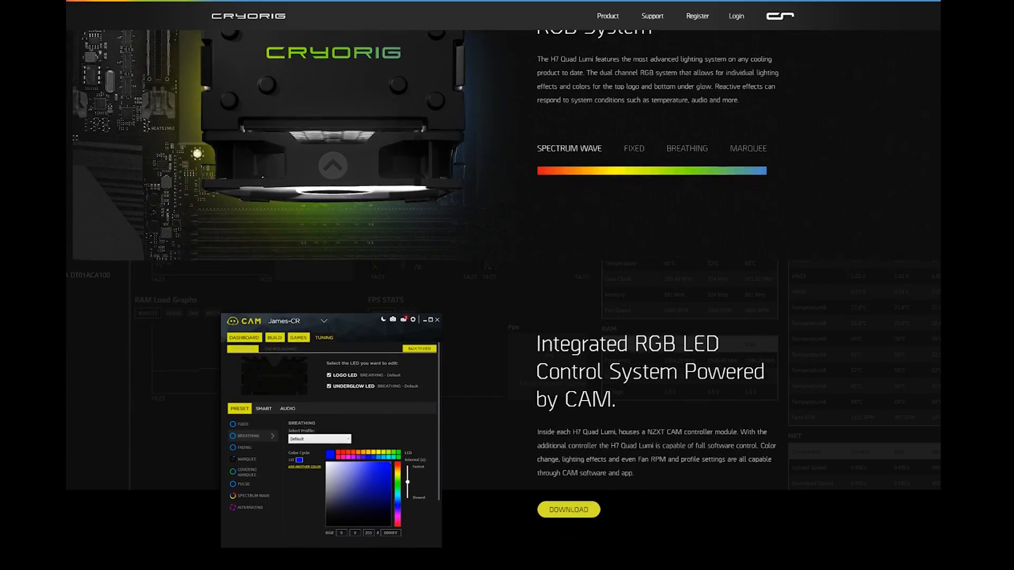
- Download the CAM software from the H7 Quad Lumi RGB LED Control System section
scroll("down", 3)
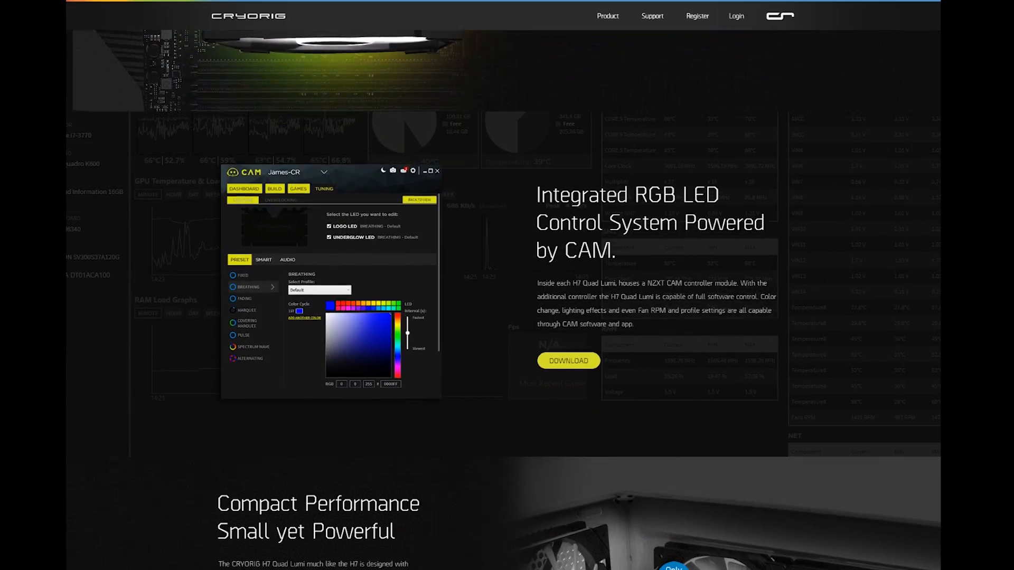
scroll("down", 3)
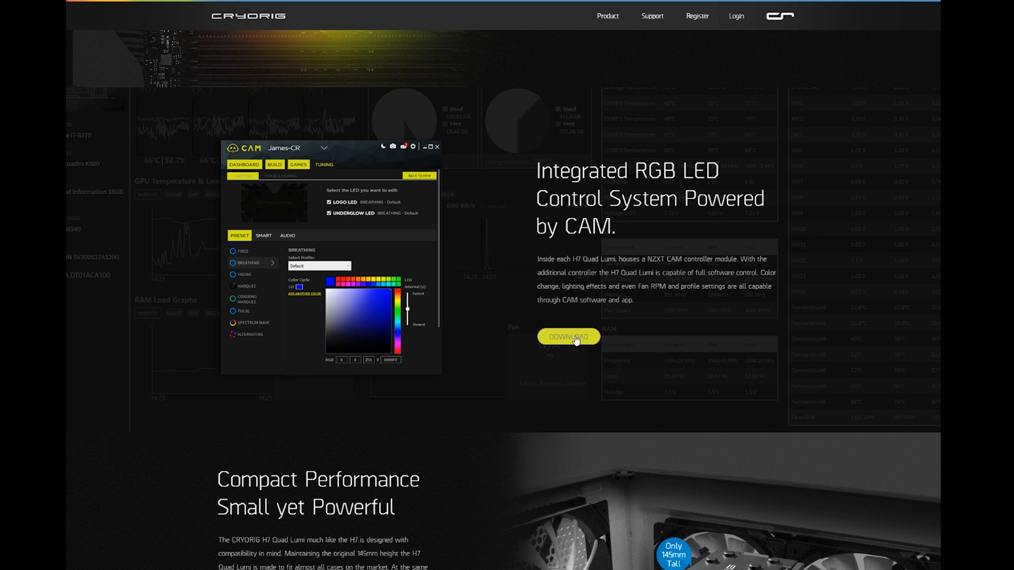
left_click(568, 336)
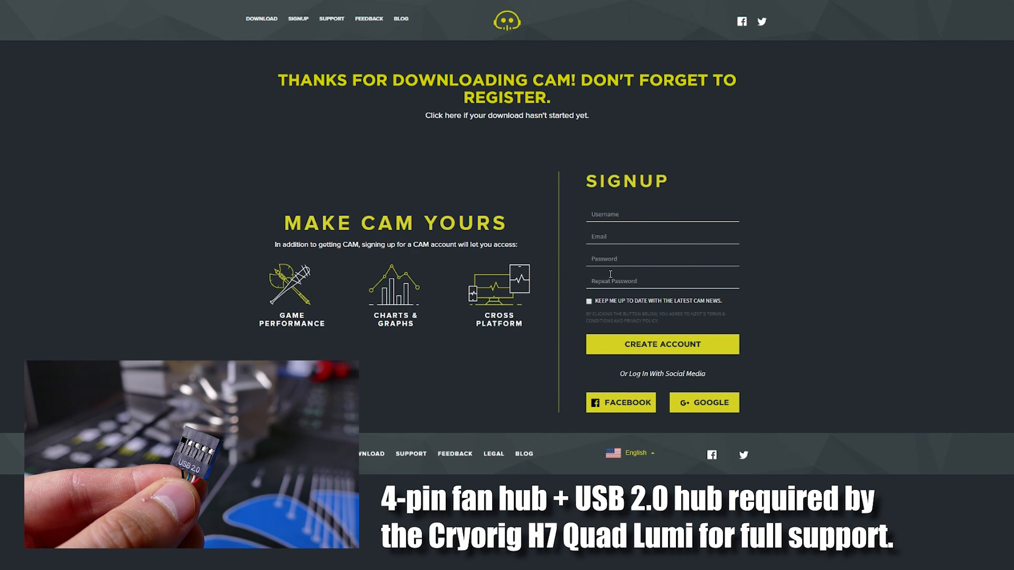
mouse_move(888, 153)
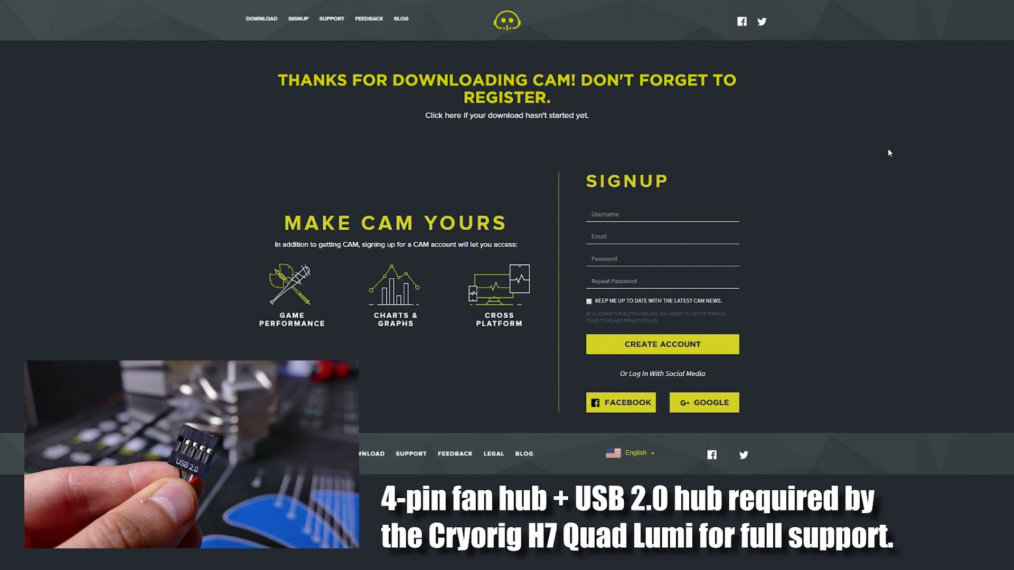